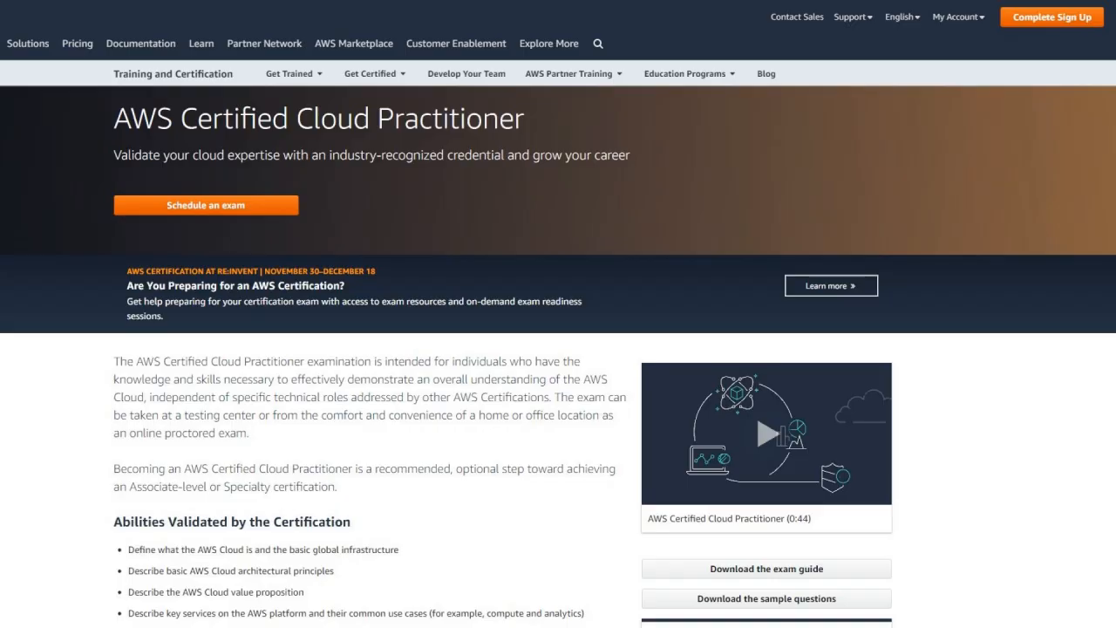
pyautogui.scroll(-3)
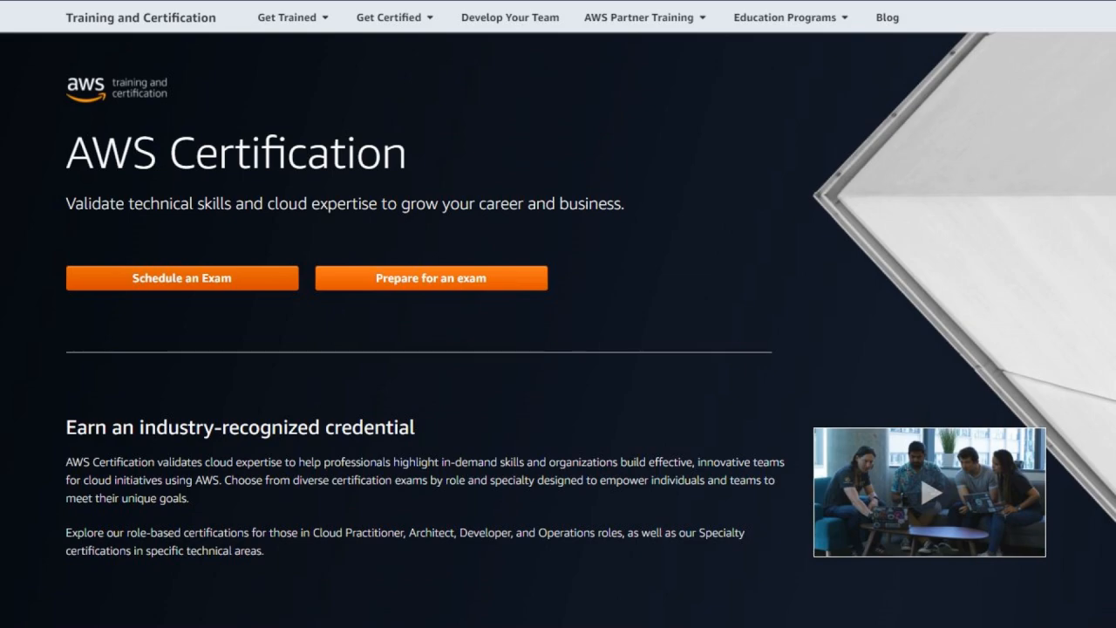
pyautogui.scroll(-3)
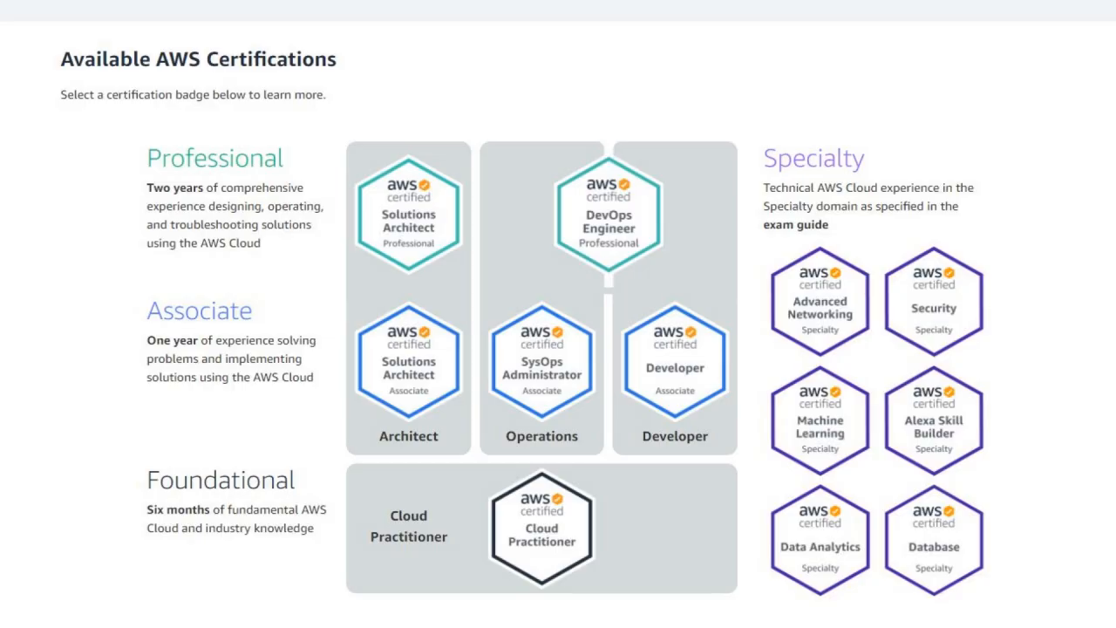